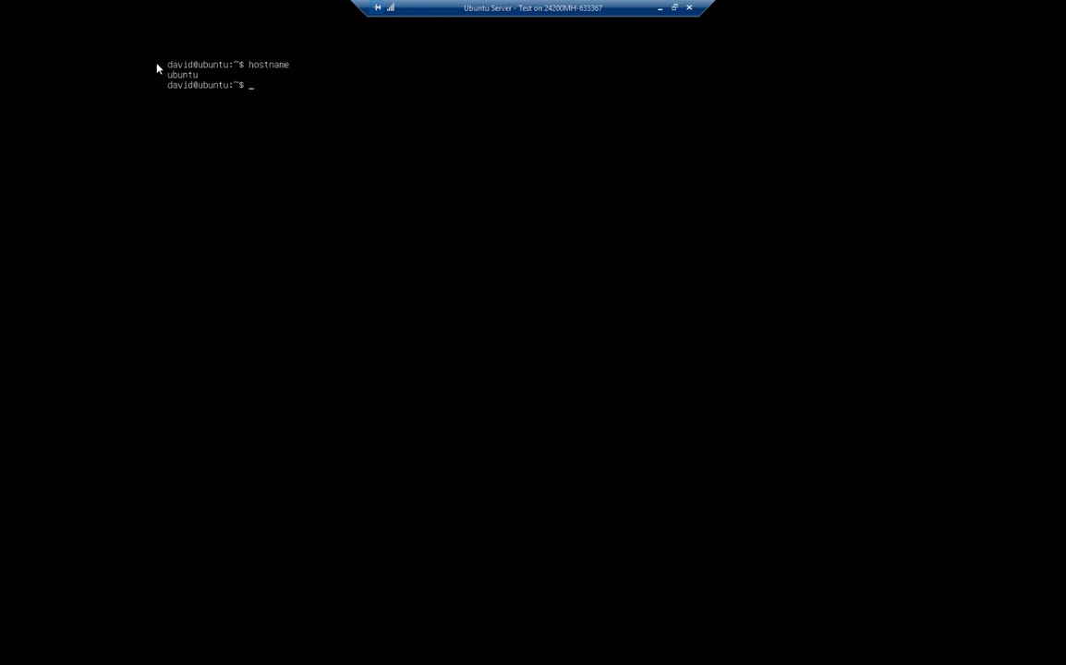
Set the hostname to classroom.bast311.local with hostnamectl, authorizing with the password.
{"action": "type", "text": "hostnamectl set-hostname classr"}
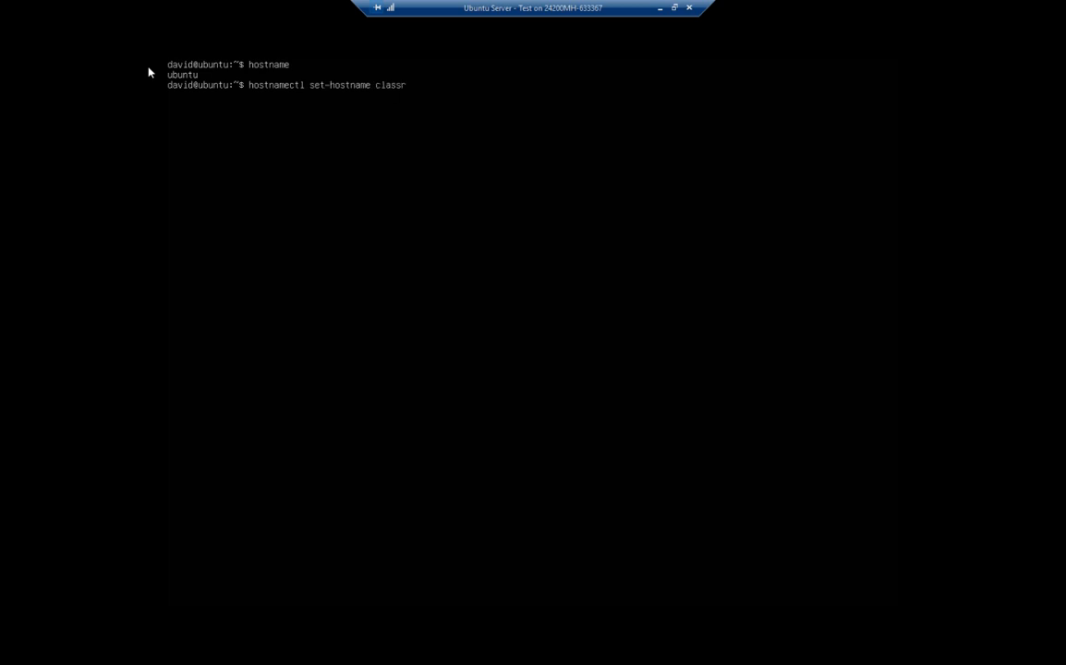
{"action": "type", "text": "oom."}
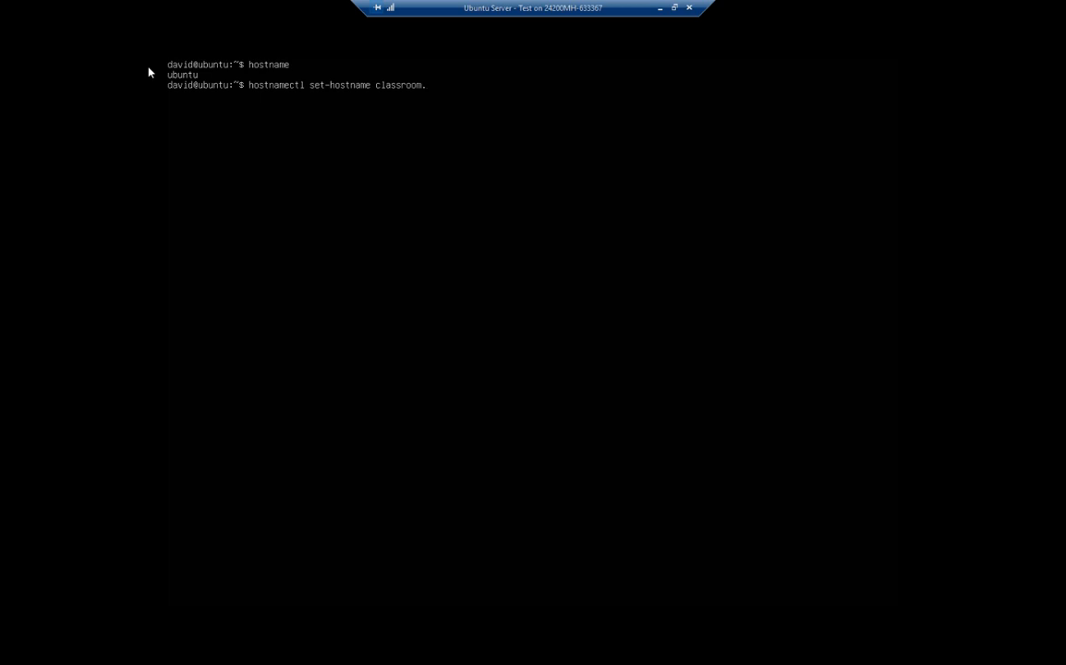
{"action": "type", "text": "bast"}
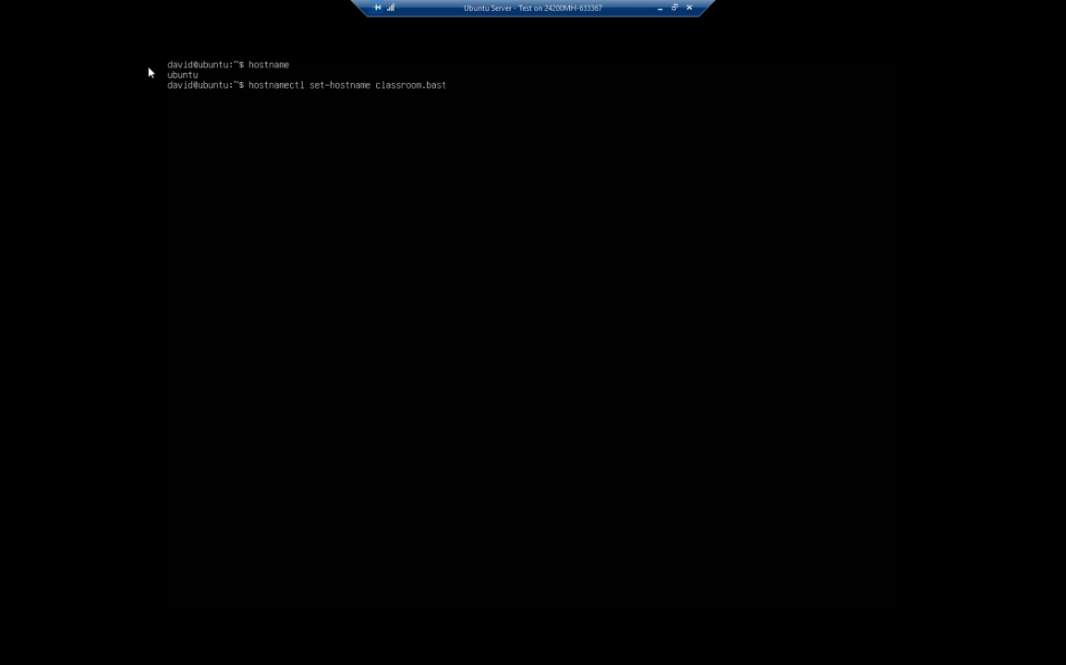
{"action": "type", "text": "311"}
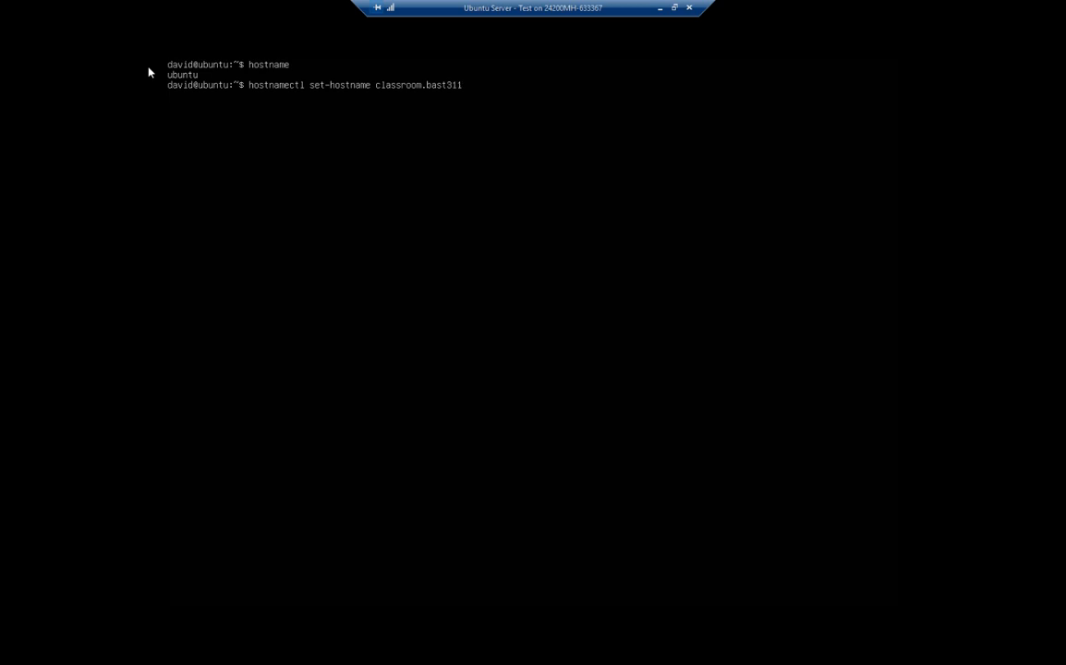
{"action": "key", "text": "Return"}
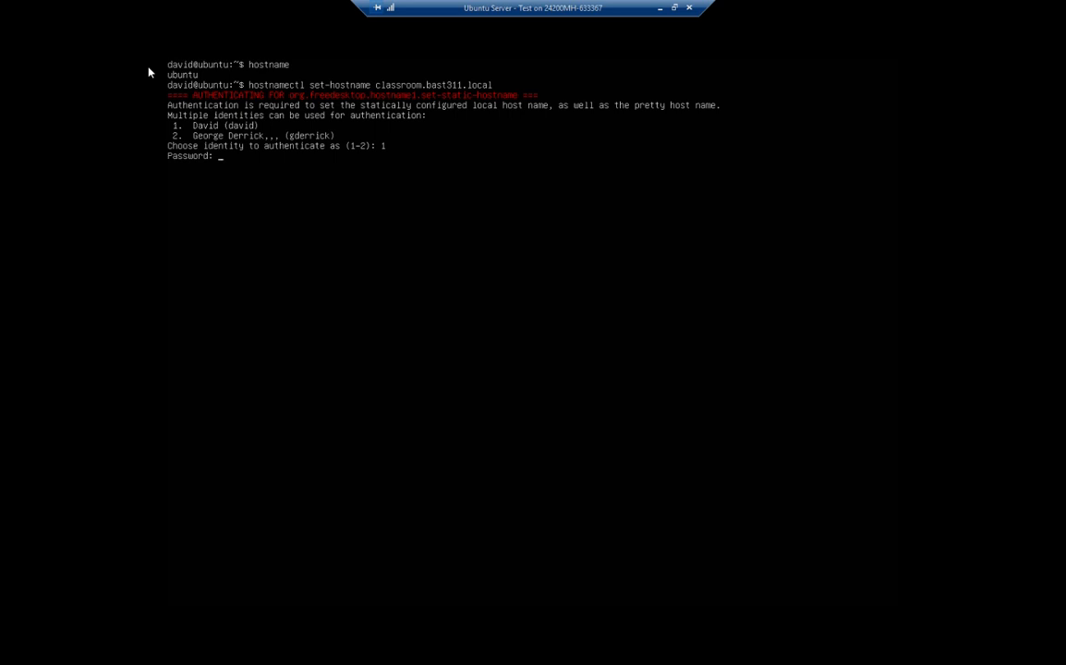
{"action": "key", "text": "Return"}
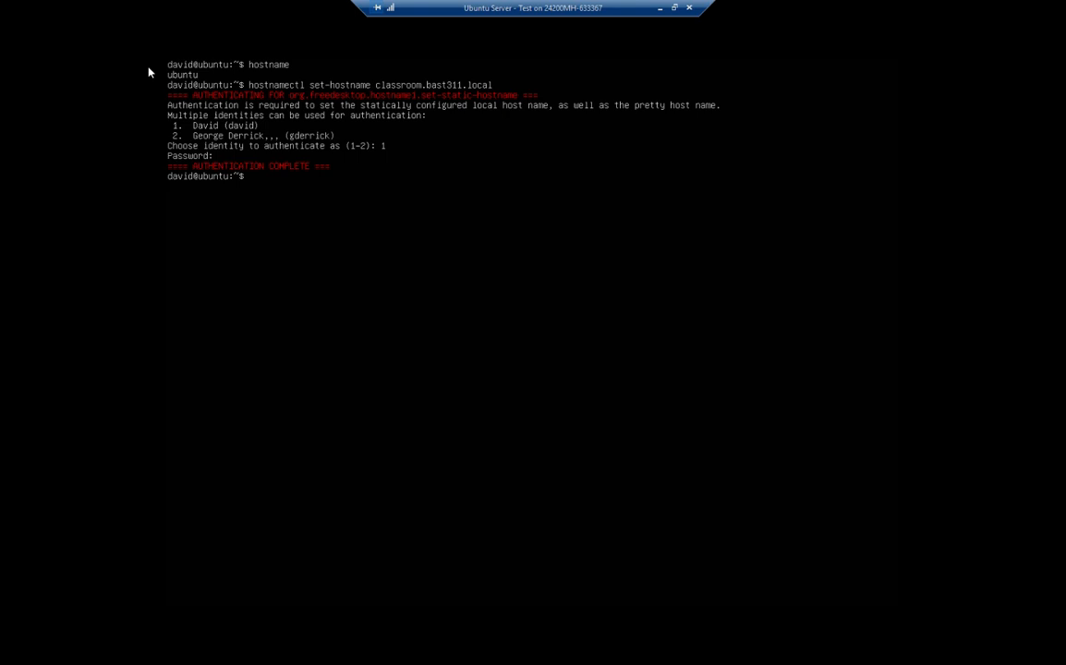
Verify that hostname now reports classroom.bast311.local.
{"action": "type", "text": "hostna"}
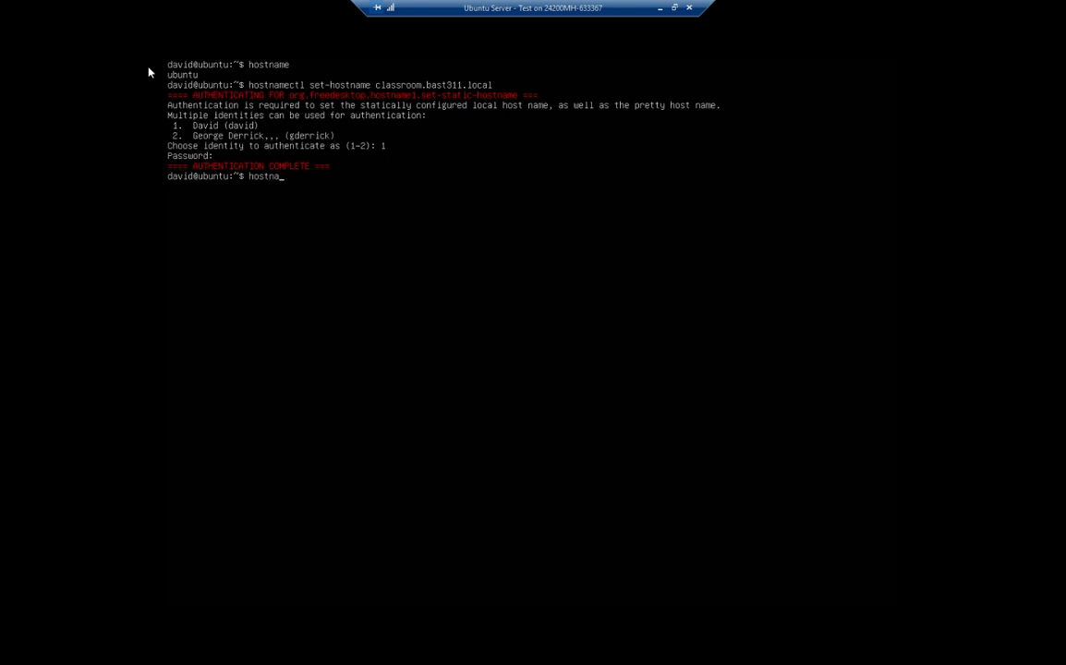
{"action": "key", "text": "Return"}
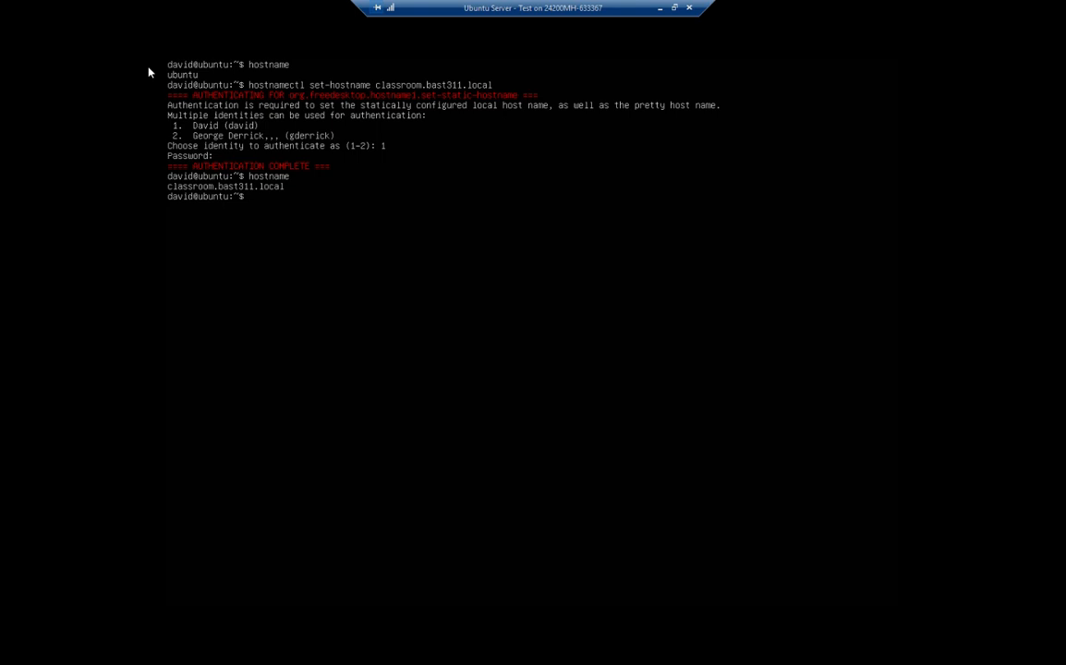
Display /etc/hostname, which now holds classroom.bast311.local.
{"action": "type", "text": "cat /e"}
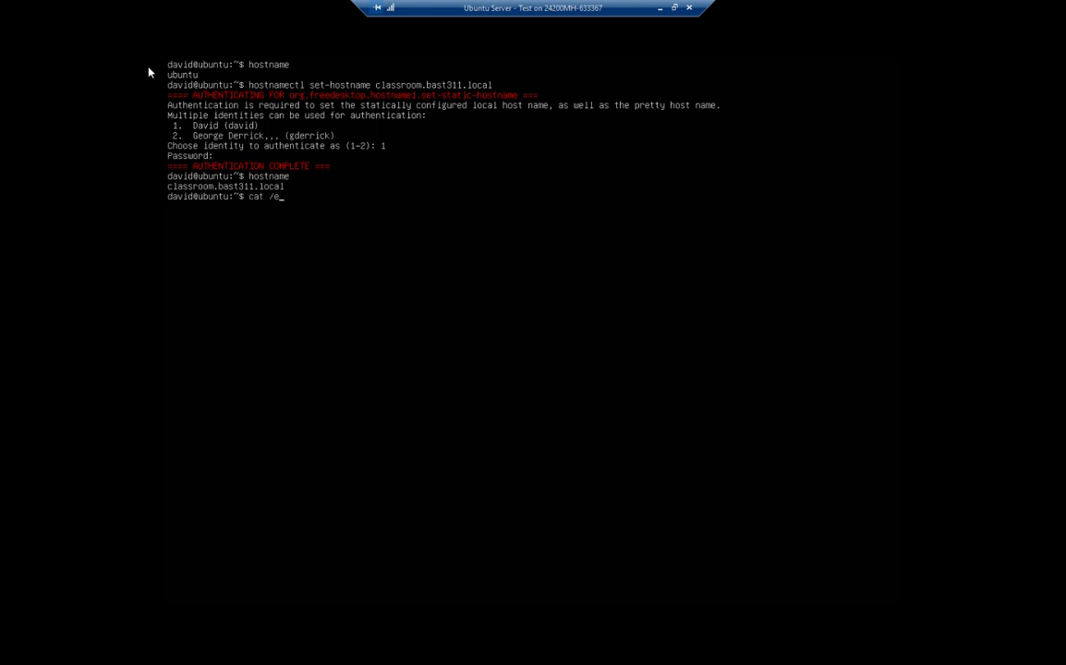
{"action": "type", "text": "tc/hostname"}
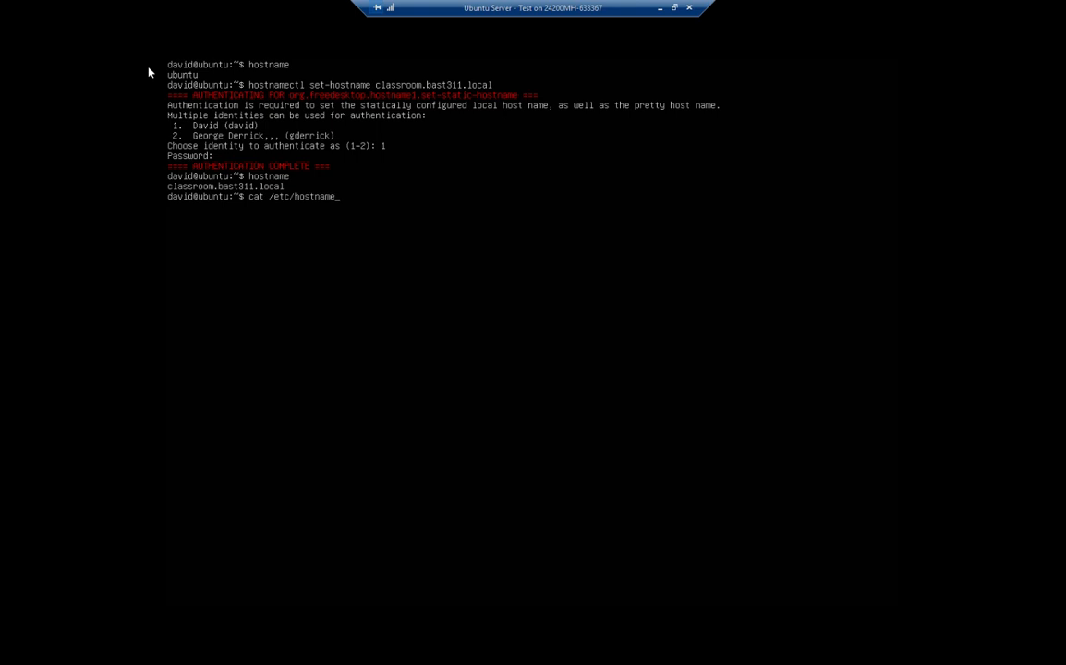
{"action": "key", "text": "Return"}
{"action": "type", "text": "cat eet"}
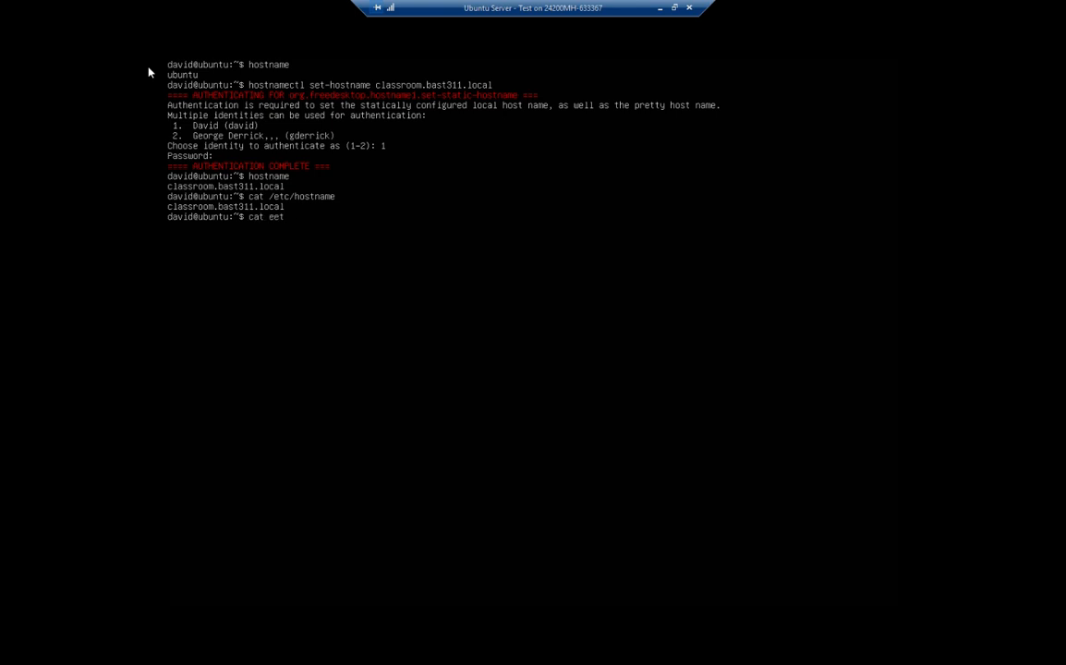
Display /etc/hosts after mistyped attempts, still listing 127.0.1.1 as ubuntu.
{"action": "key", "text": "Return"}
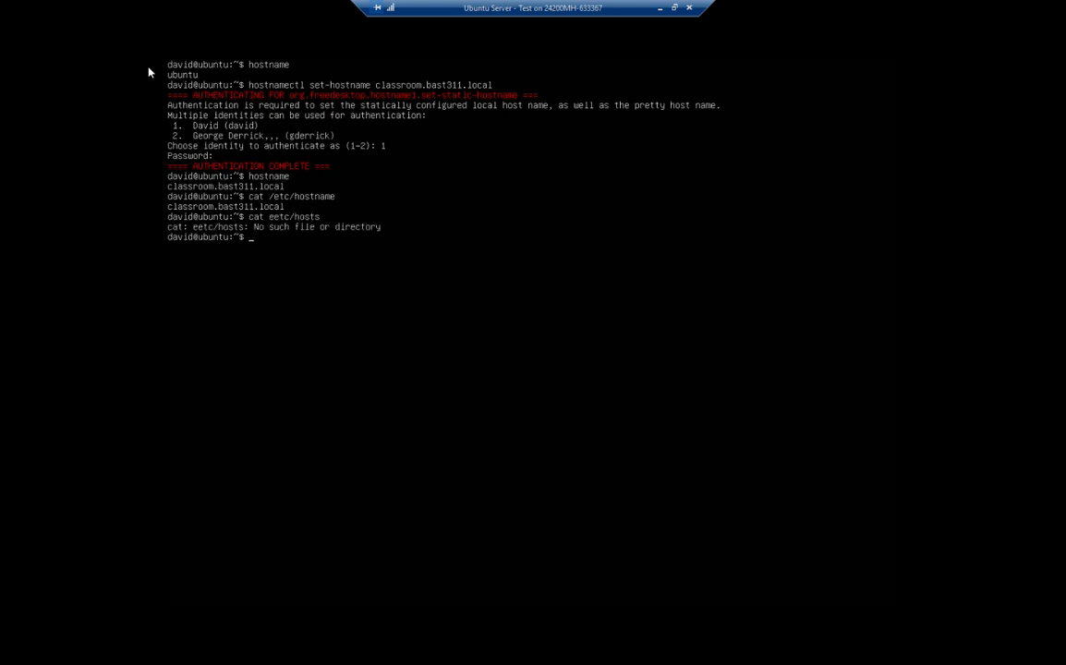
{"action": "type", "text": "cat eetc/hosts"}
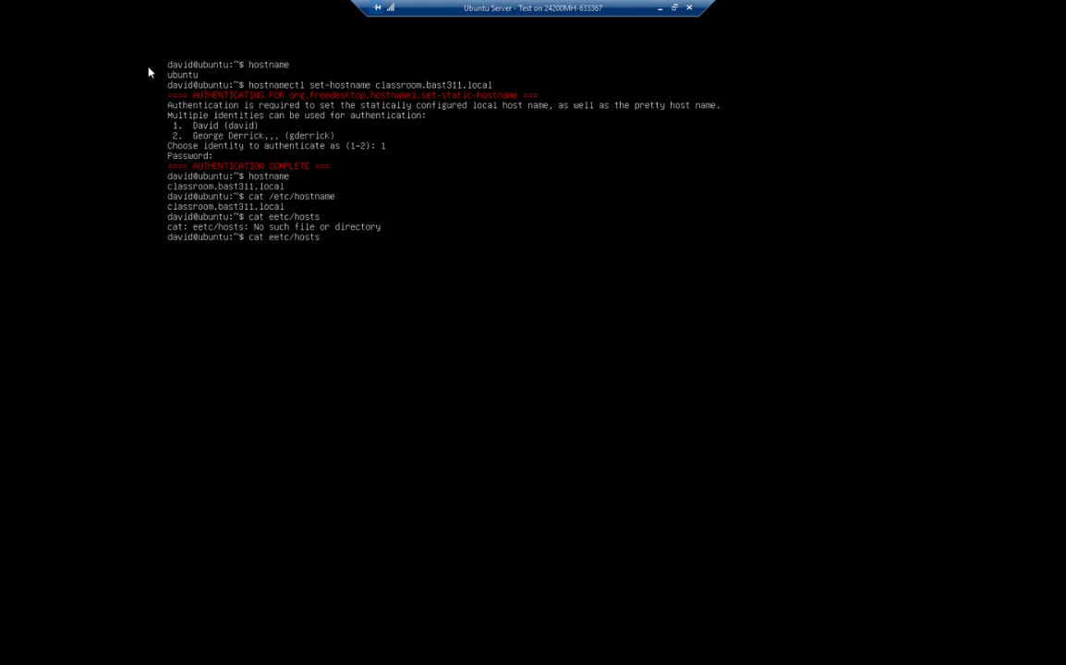
{"action": "key", "text": "Return"}
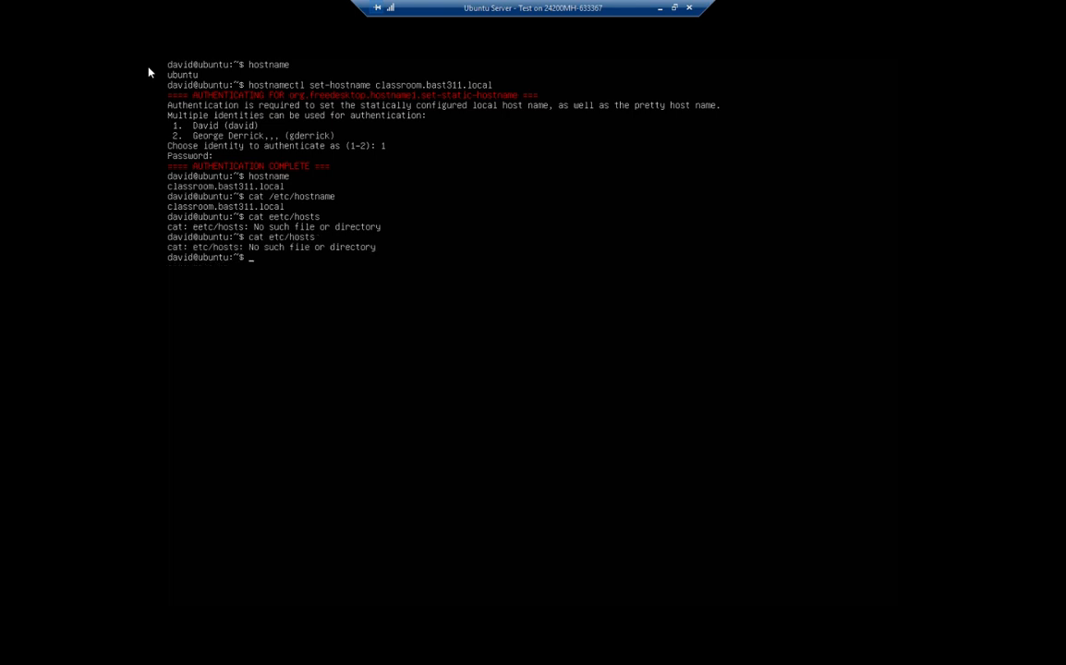
{"action": "type", "text": "cat gtc/hosts"}
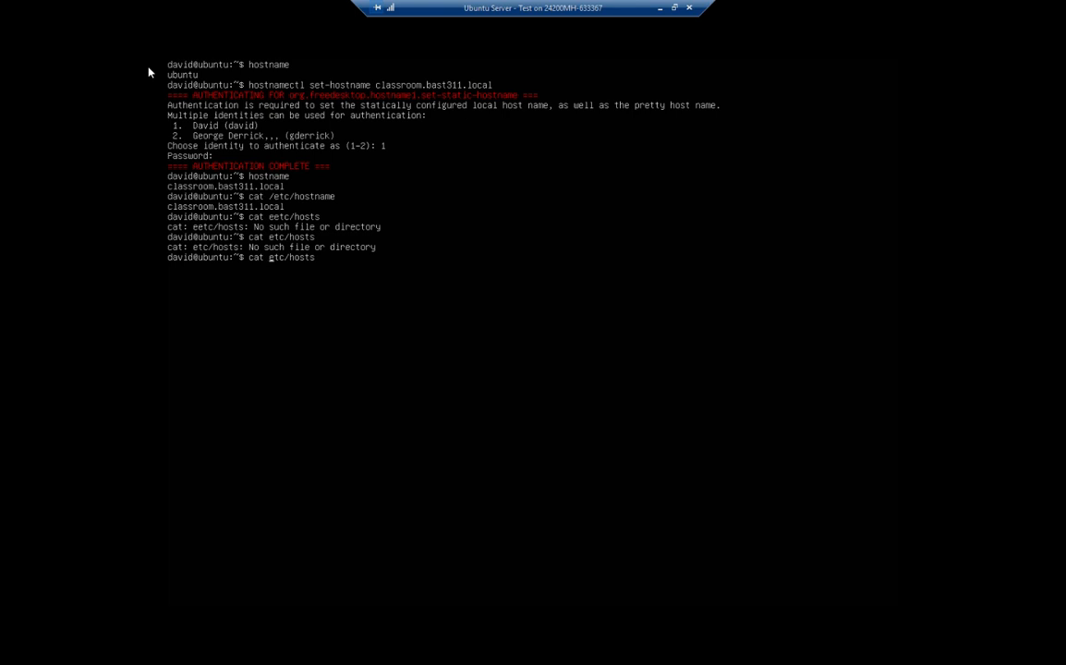
{"action": "type", "text": "/"}
{"action": "key", "text": "Return"}
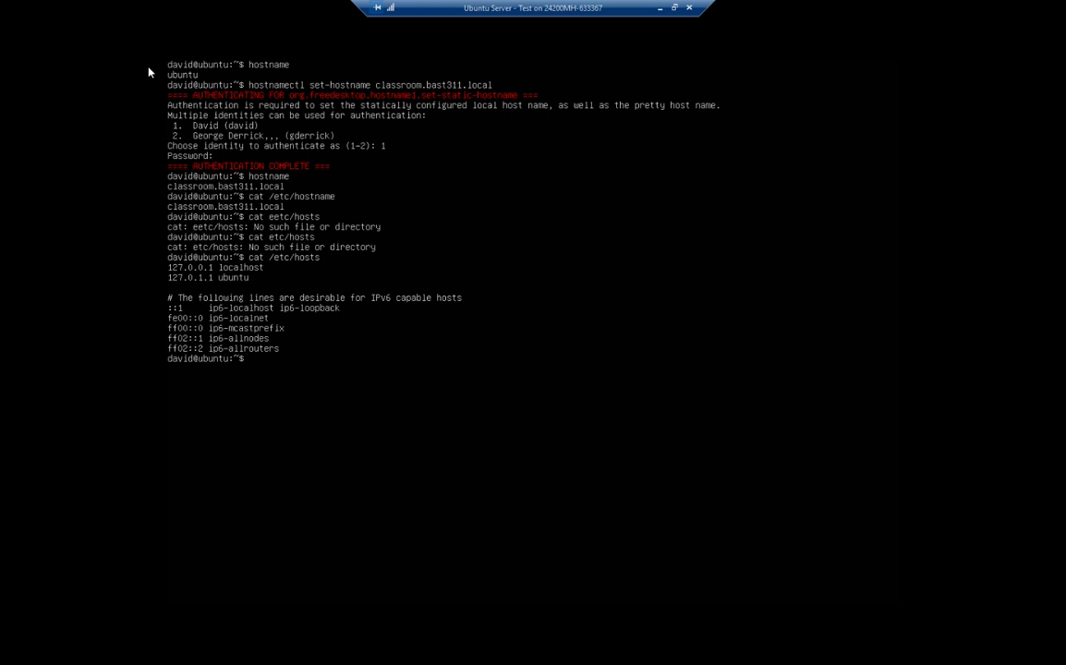
{"action": "mouse_move", "coordinate": [155, 288]}
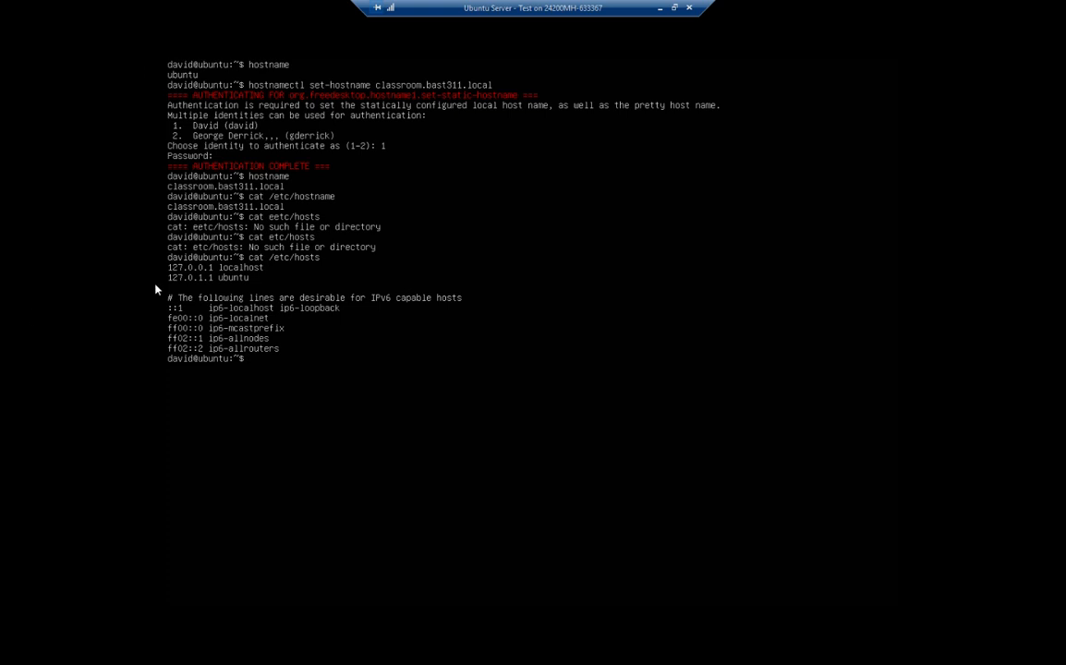
{"action": "mouse_move", "coordinate": [159, 279]}
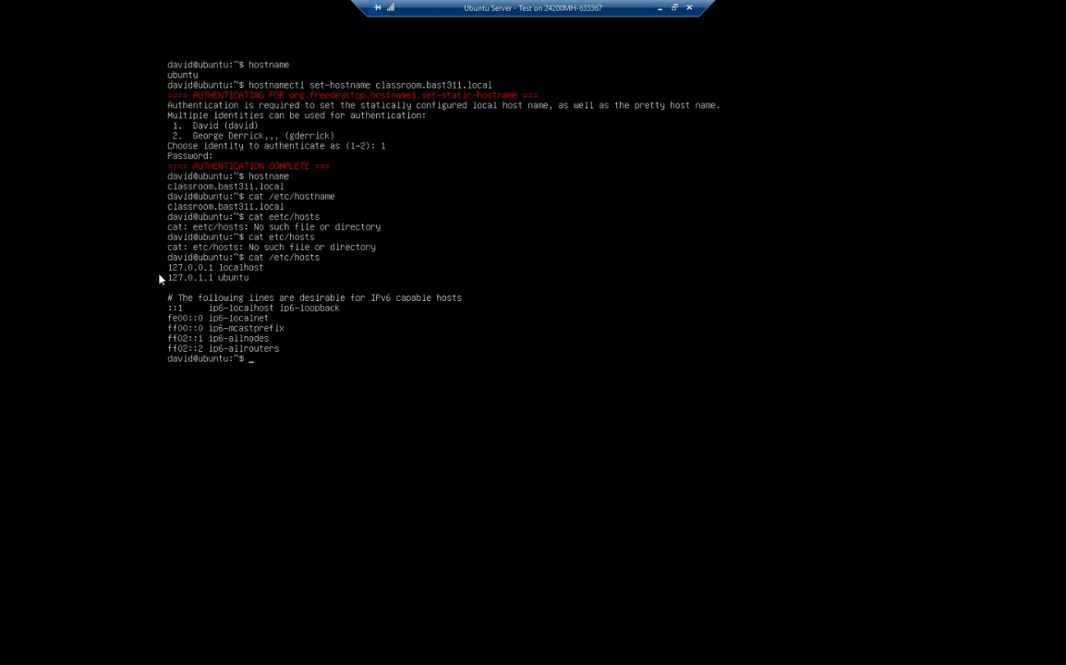
Open /etc/hosts in nano without administrator rights.
{"action": "type", "text": "nan"}
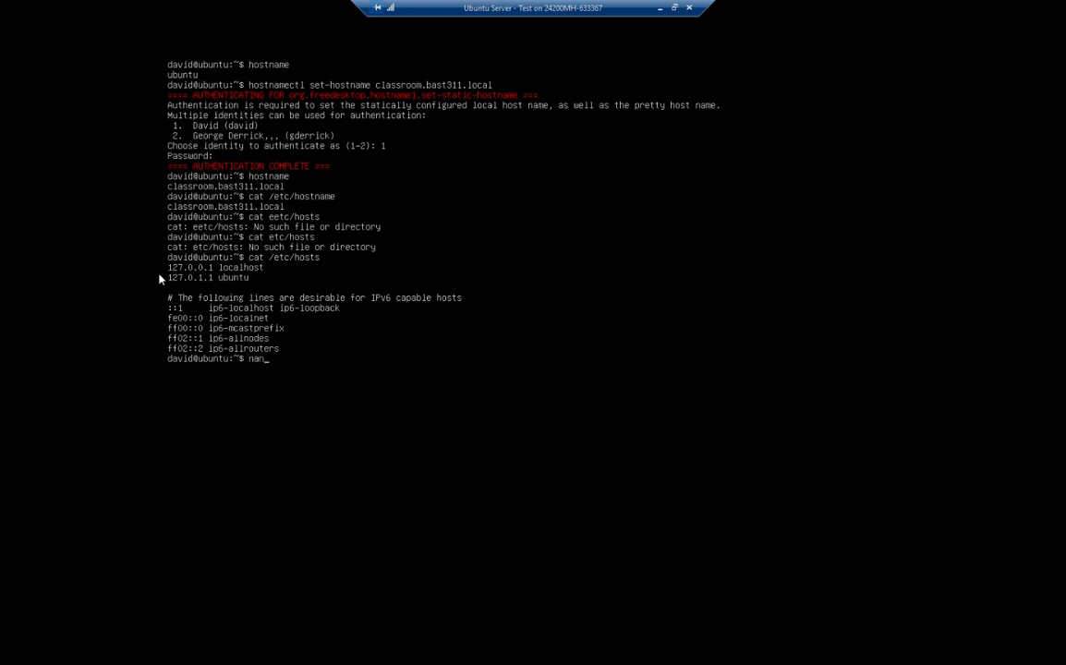
{"action": "type", "text": "o /etc/"}
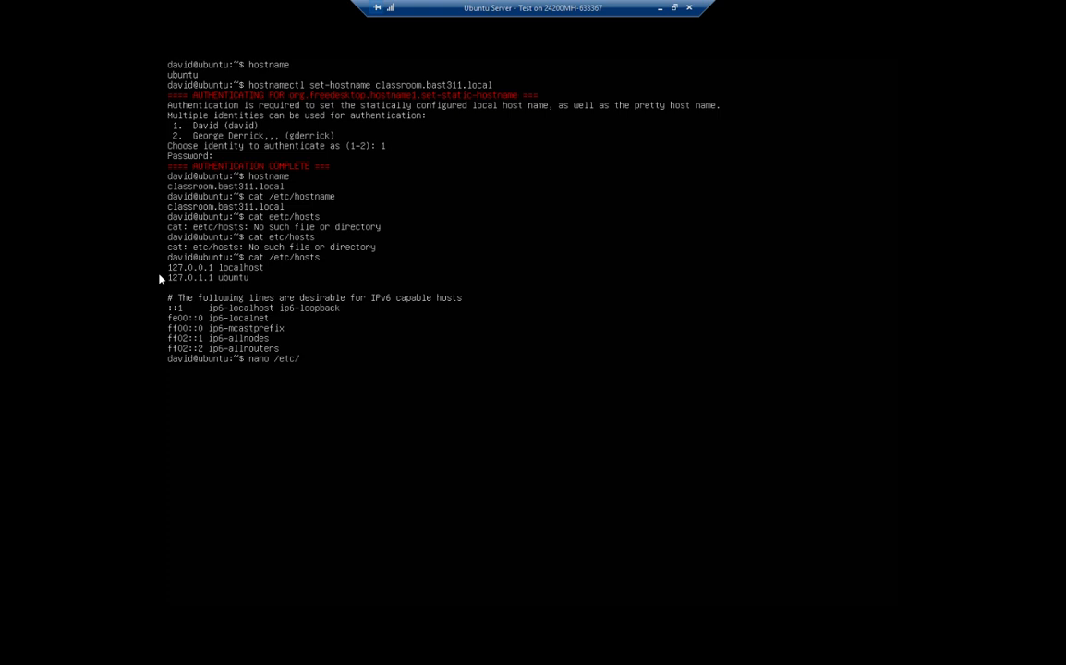
{"action": "type", "text": "hosts"}
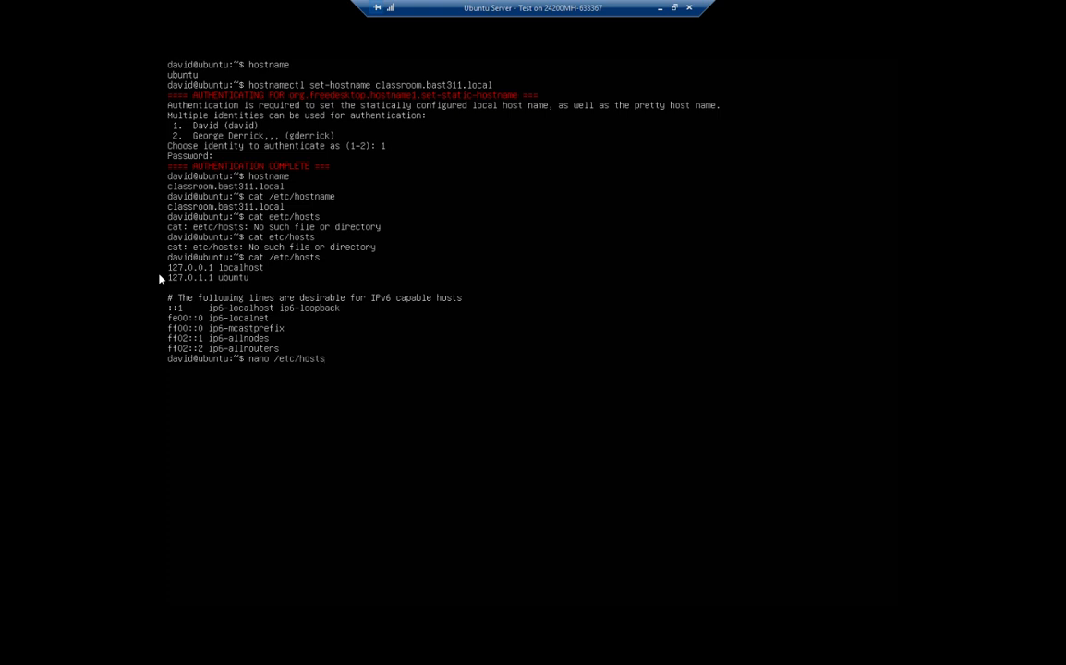
{"action": "key", "text": "Return"}
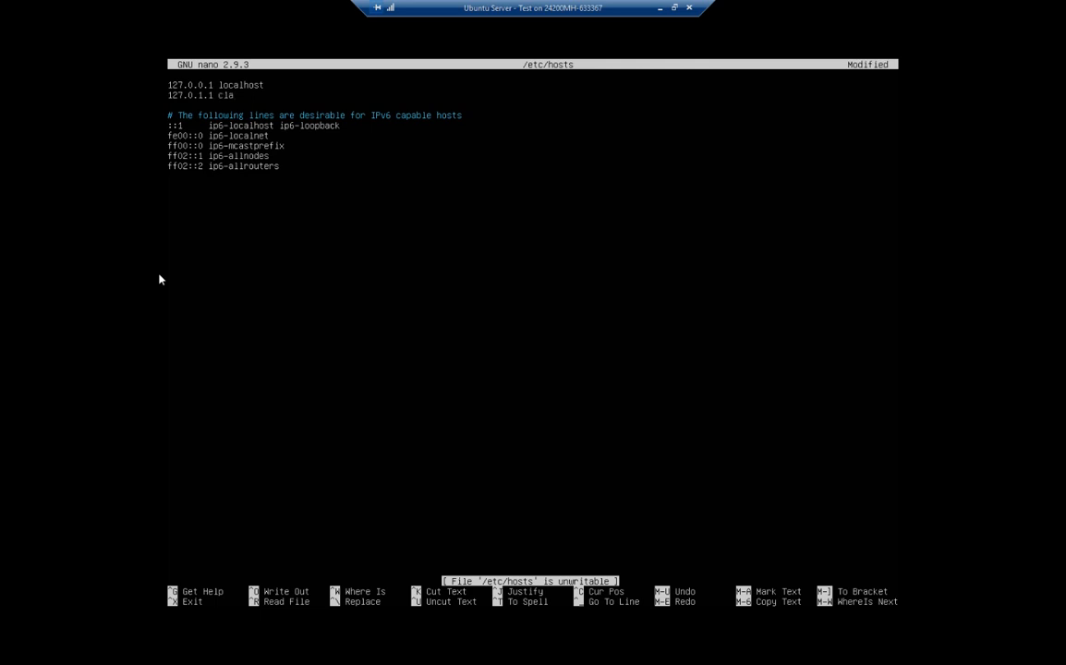
Change the 127.0.1.1 entry to classroom.bast311.local; saving is denied, so exit nano.
{"action": "type", "text": "ssroom"}
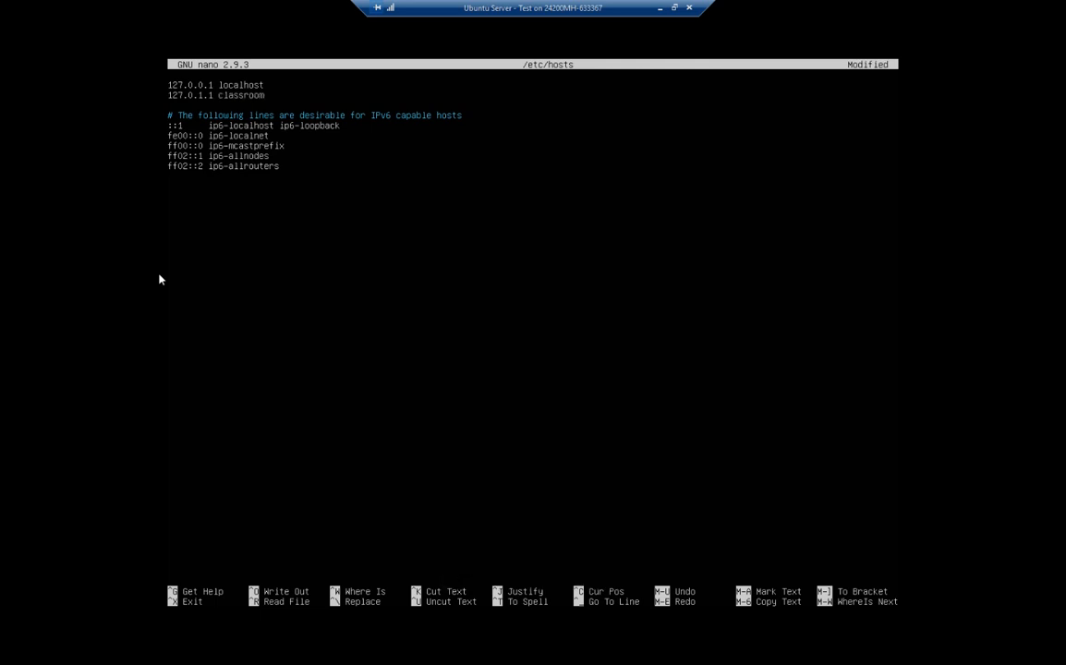
{"action": "type", "text": ".bast311.lo"}
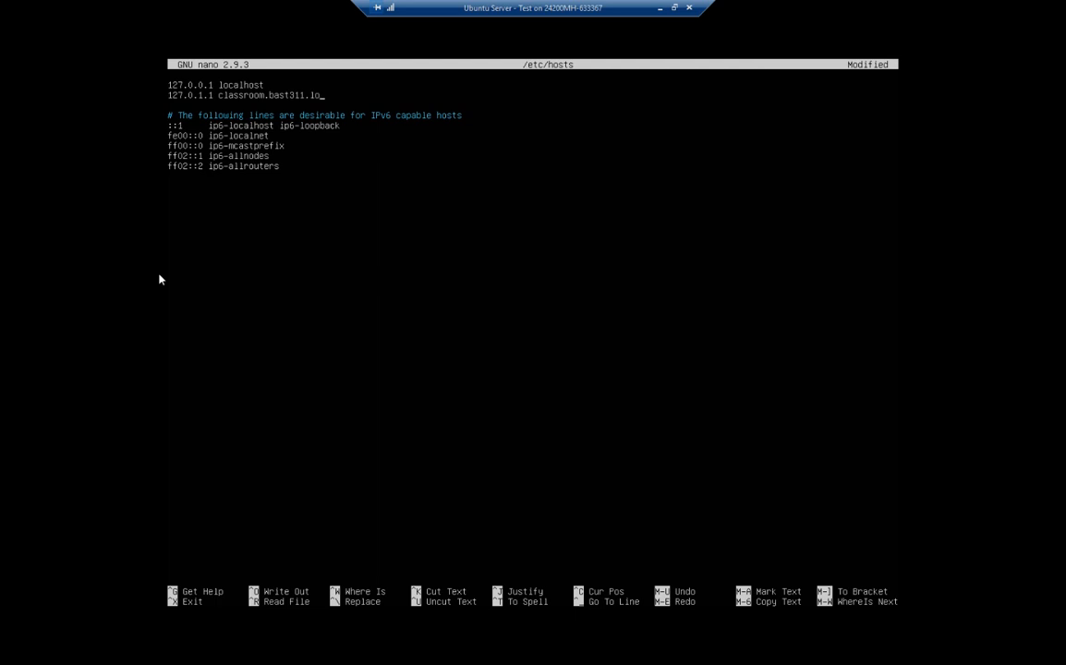
{"action": "type", "text": "cal"}
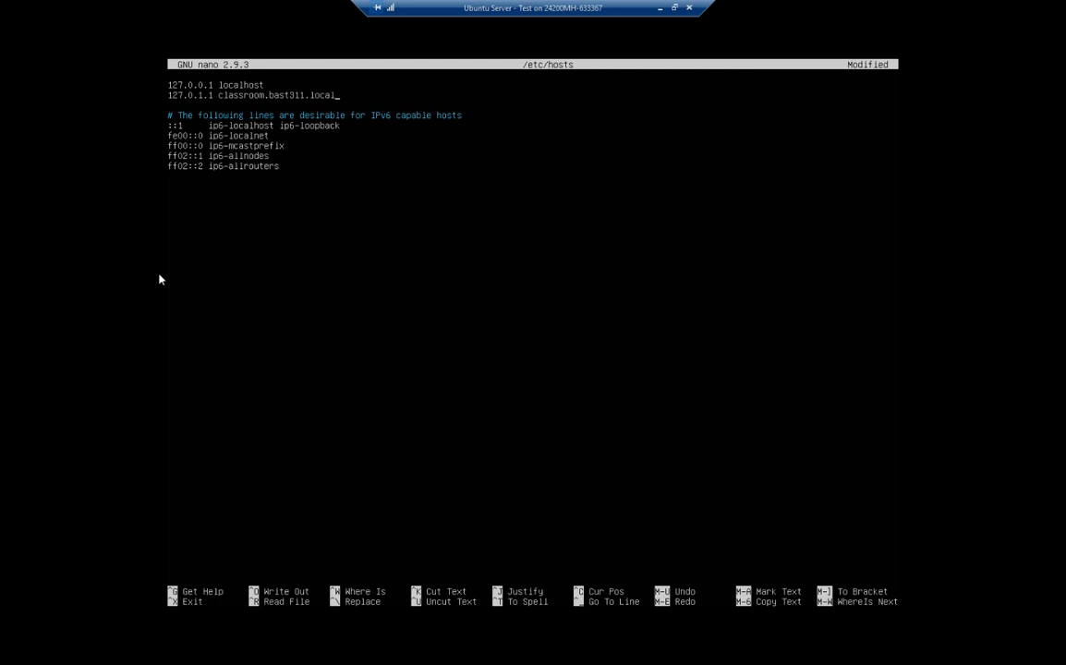
{"action": "key", "text": "ctrl+o"}
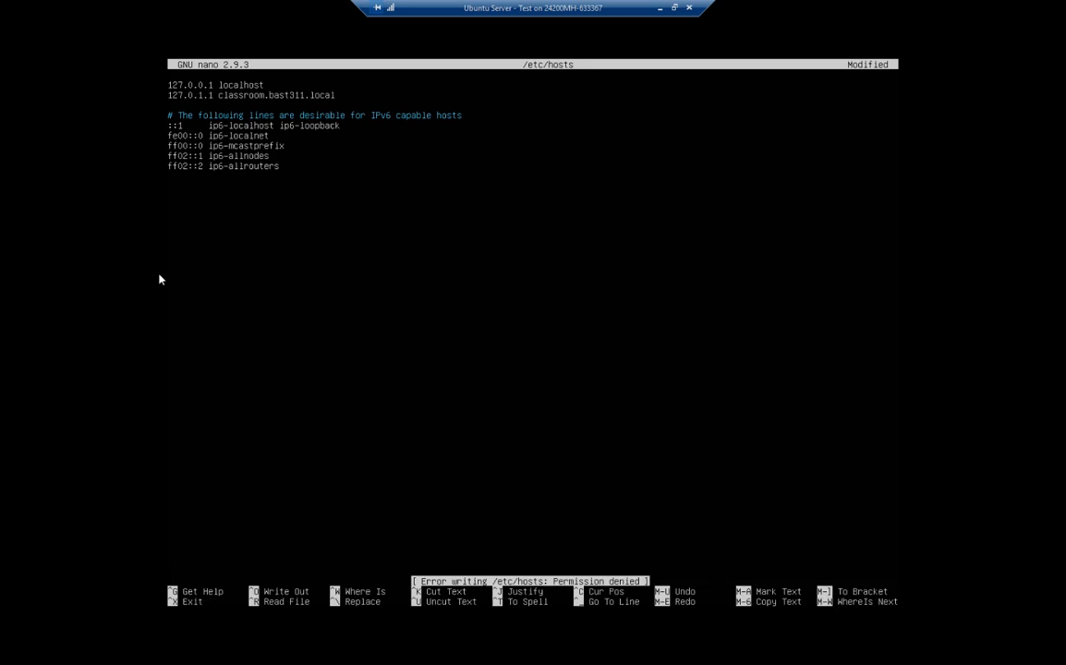
{"action": "key", "text": "ctrl+x"}
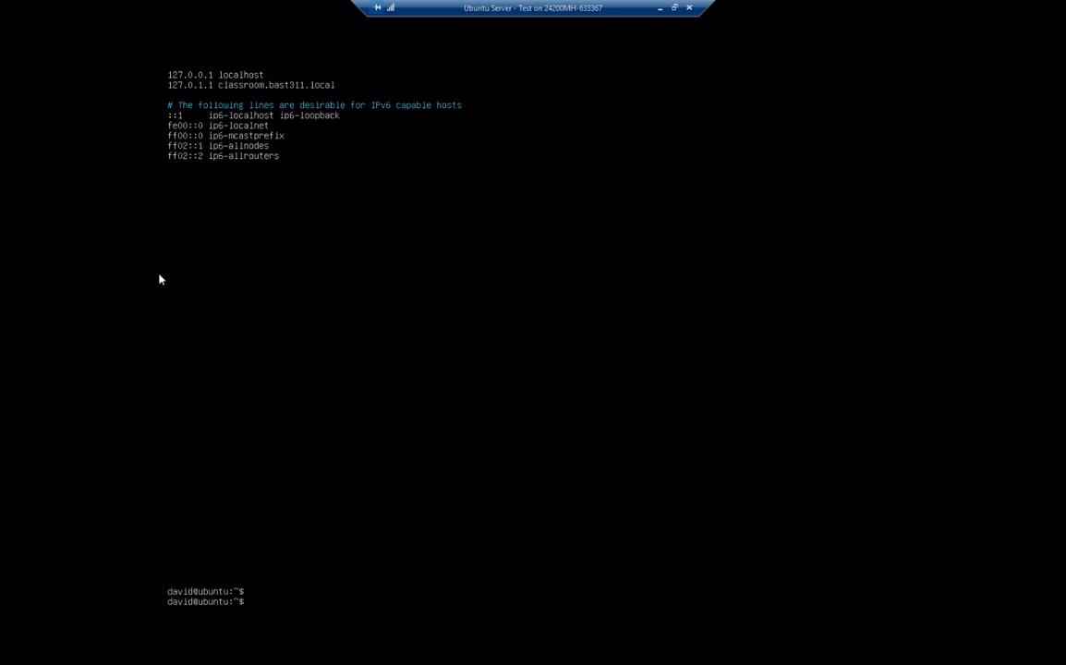
Reopen /etc/hosts in nano with sudo.
{"action": "type", "text": "n"}
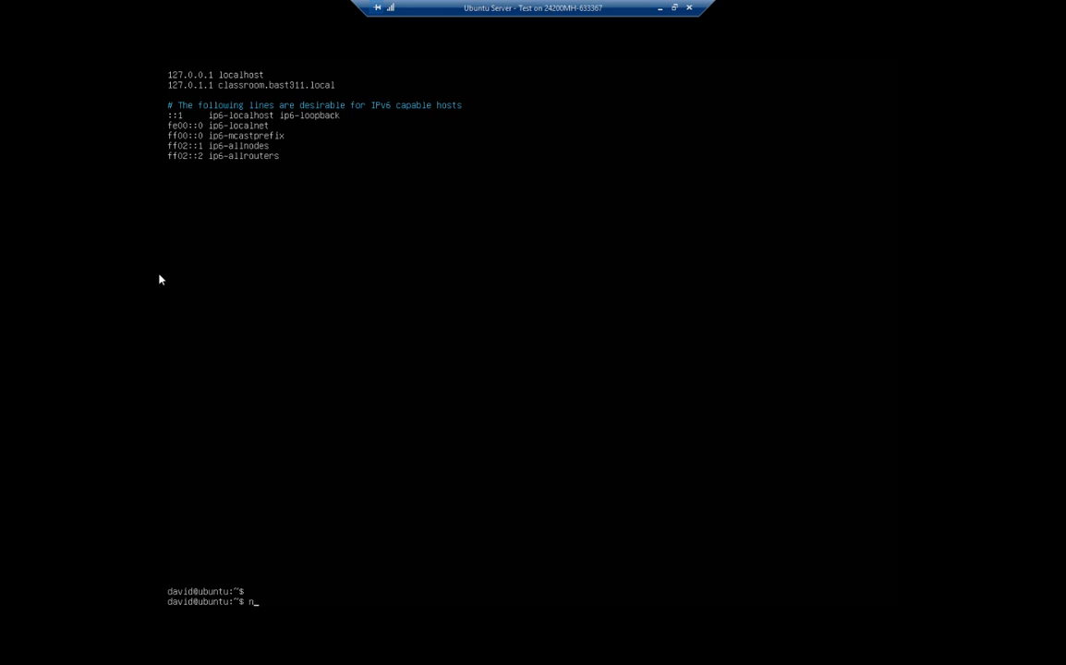
{"action": "type", "text": "sudo"}
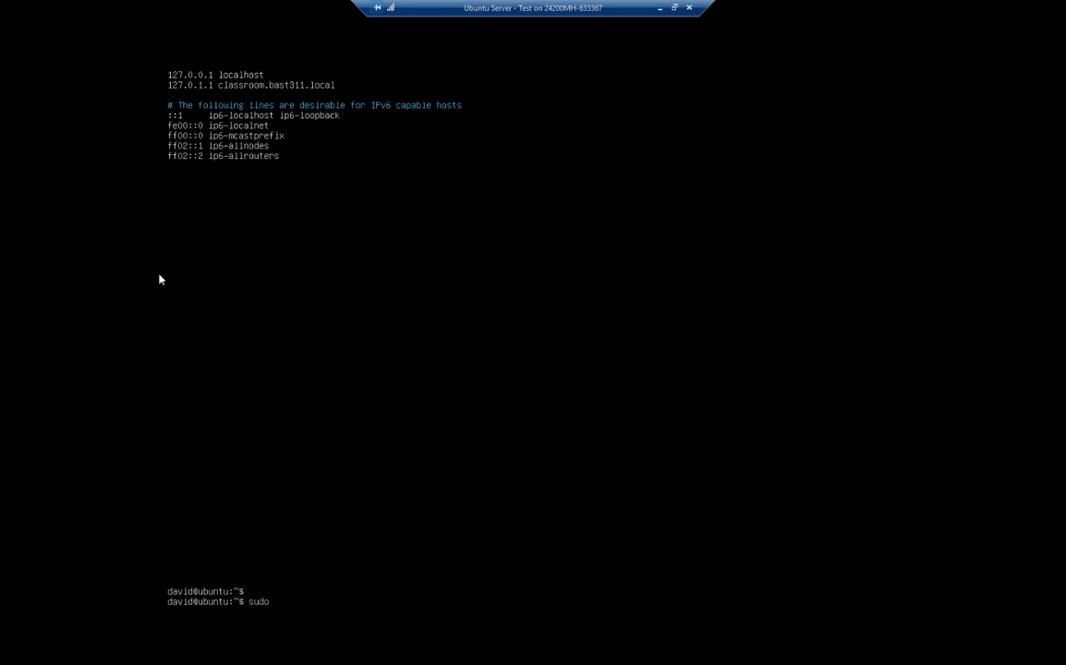
{"action": "type", "text": "nano"}
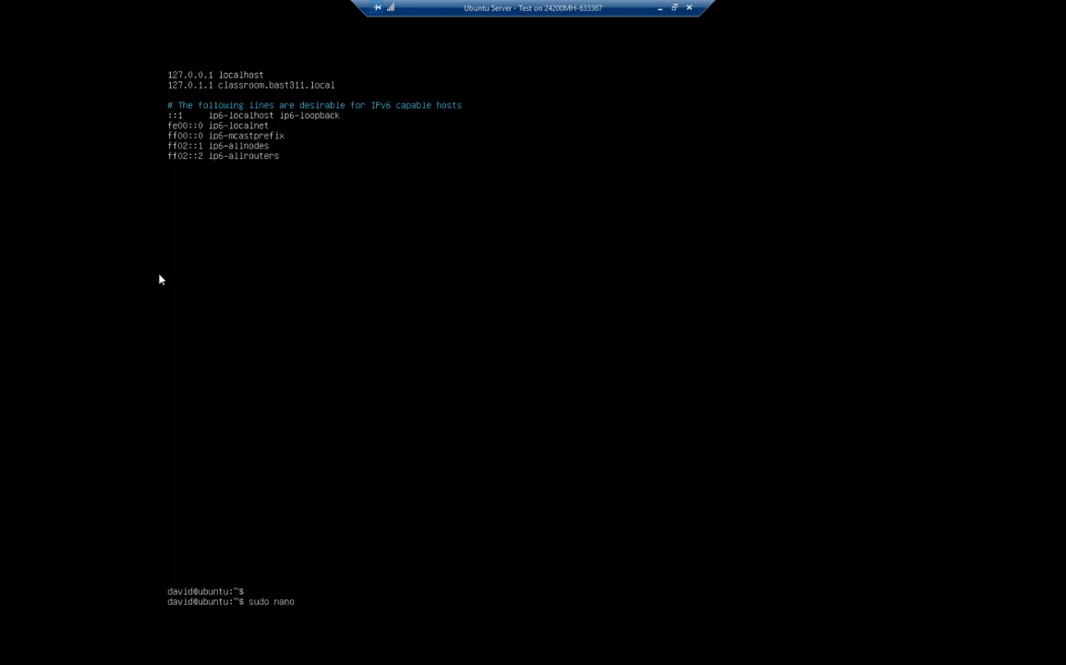
{"action": "type", "text": "/etc/hosts"}
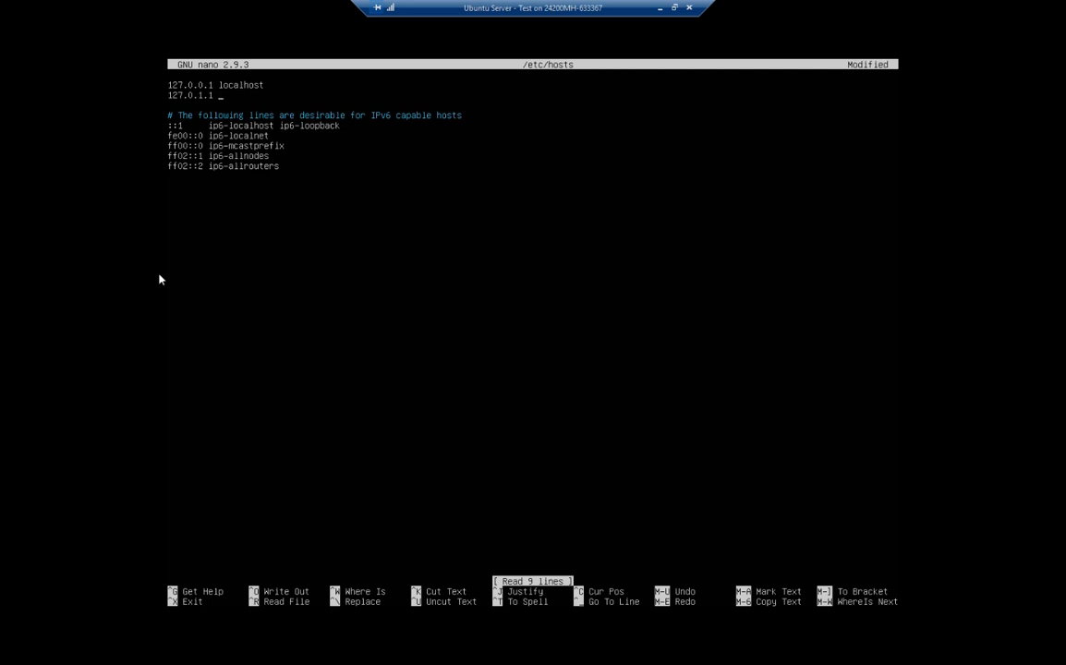
Set the 127.0.1.1 entry to classroom.bast311.local and write the file.
{"action": "type", "text": "classr"}
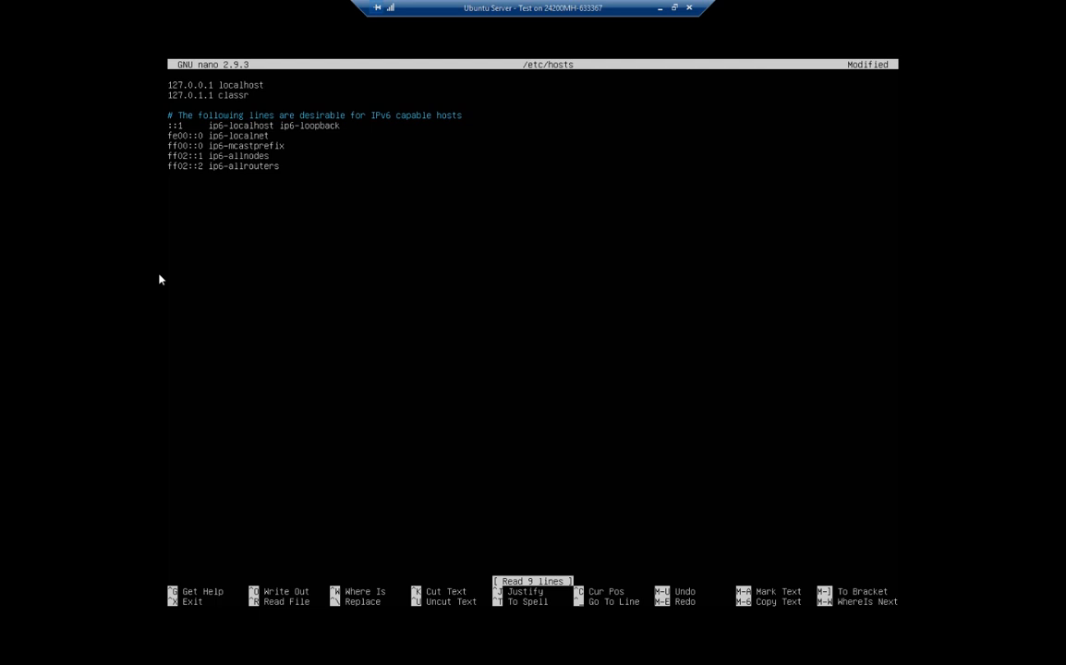
{"action": "type", "text": "oom"}
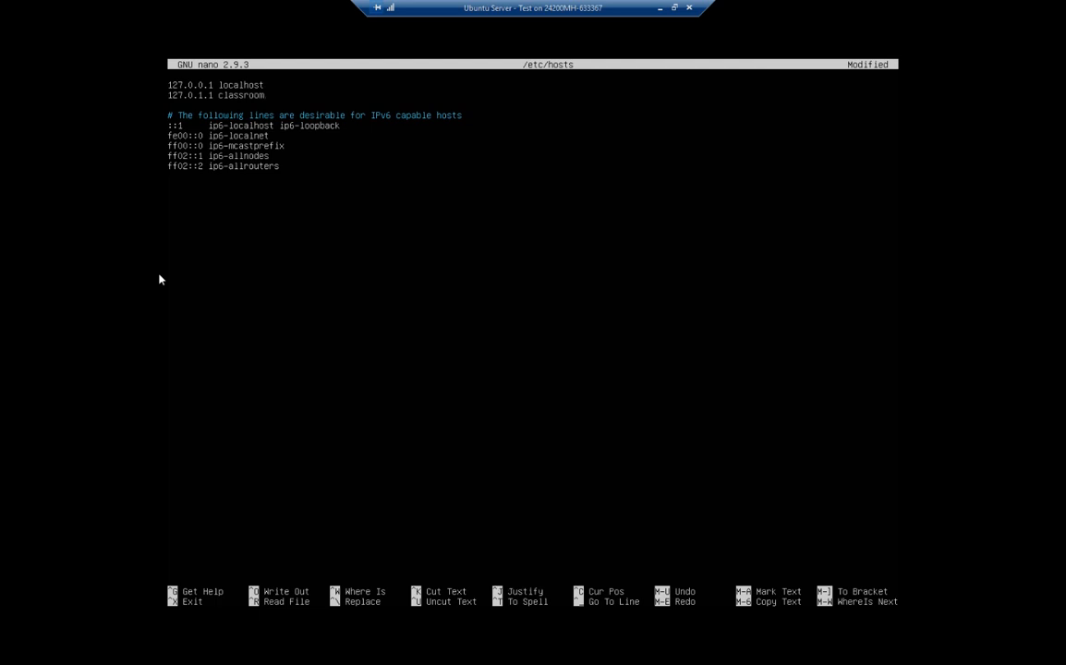
{"action": "type", "text": ".basti"}
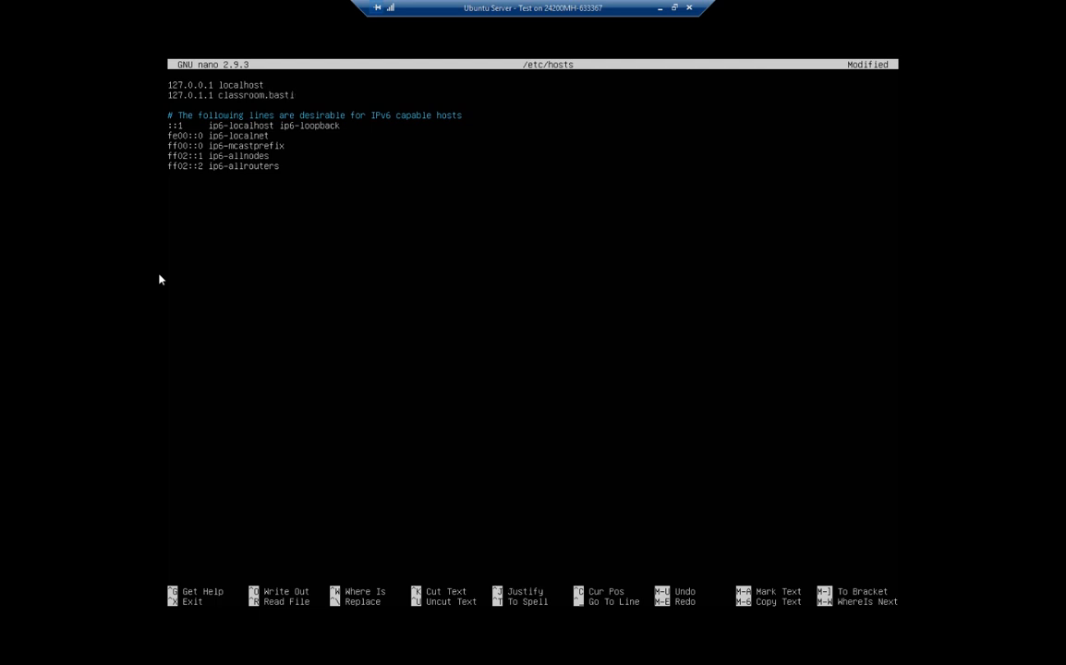
{"action": "type", "text": "t311."}
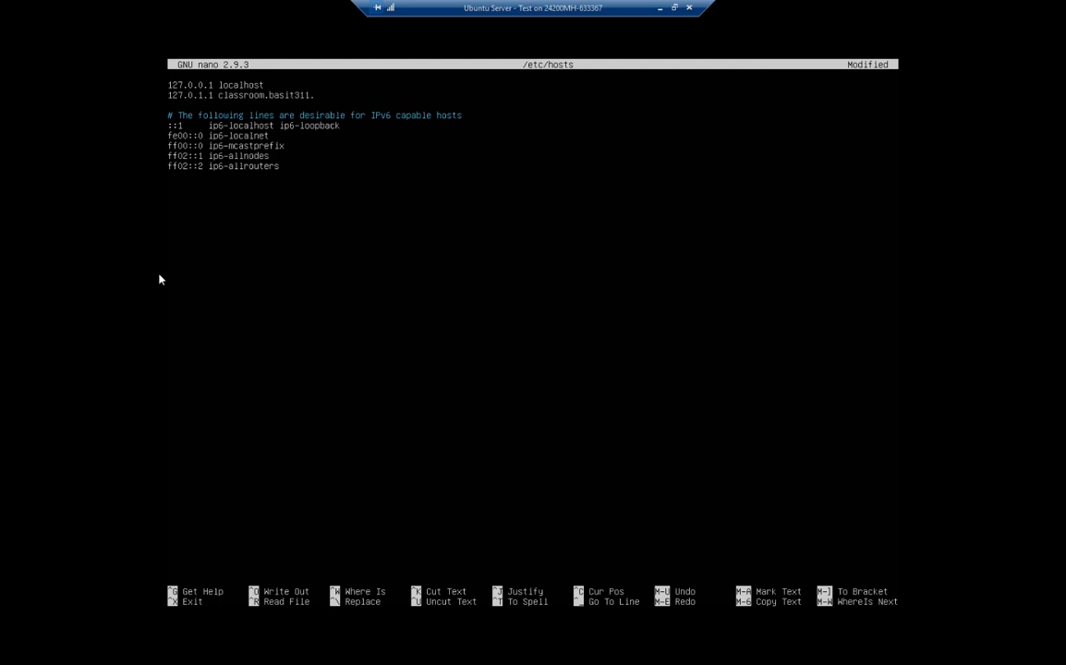
{"action": "type", "text": ".local"}
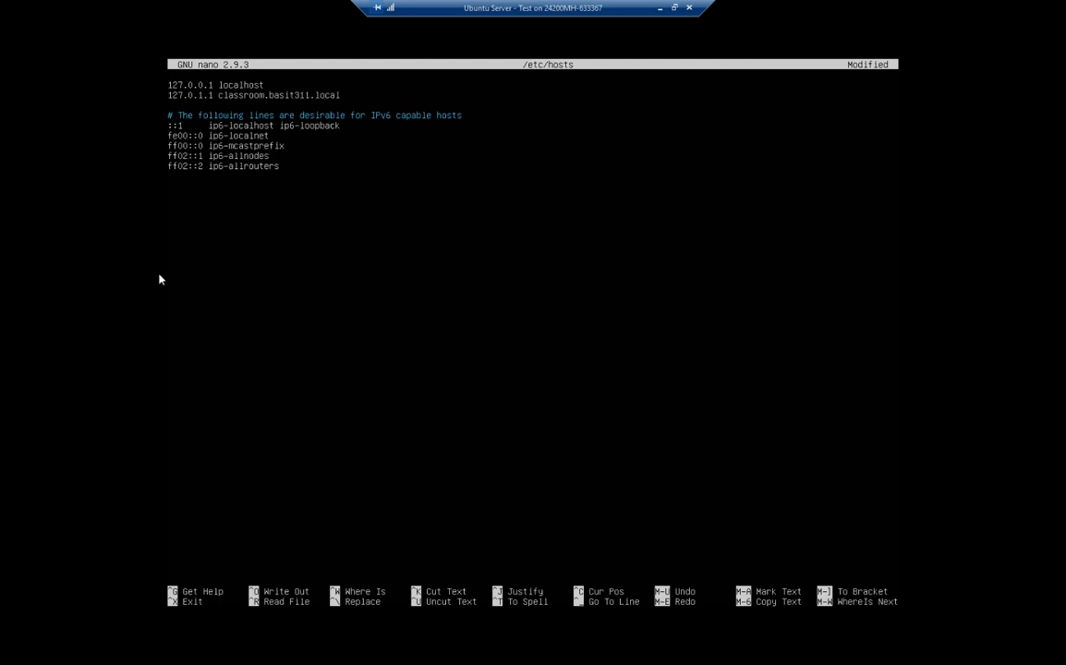
{"action": "key", "text": "ctrl+w"}
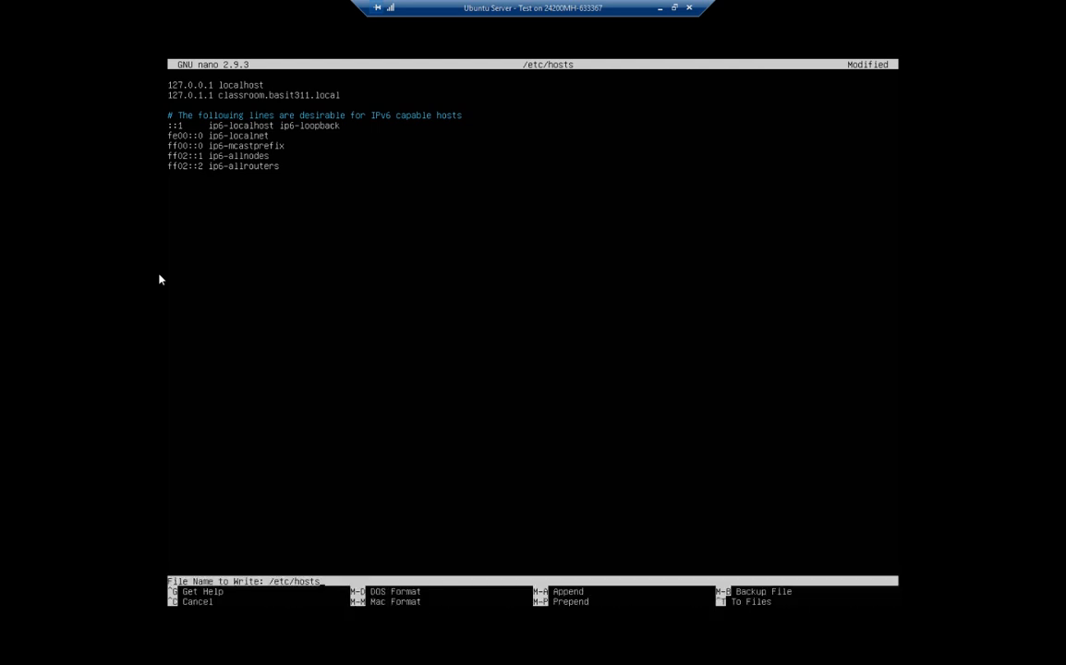
{"action": "key", "text": "Return"}
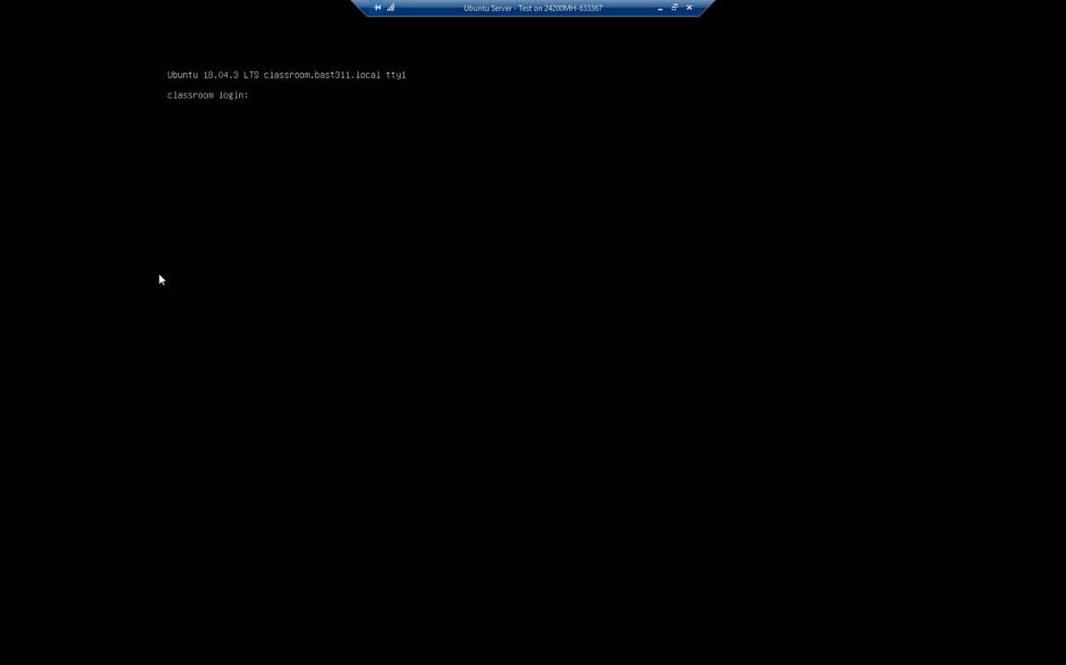
Log in as david at the classroom prompt and confirm hostname reports classroom.bast311.local.
{"action": "type", "text": "david"}
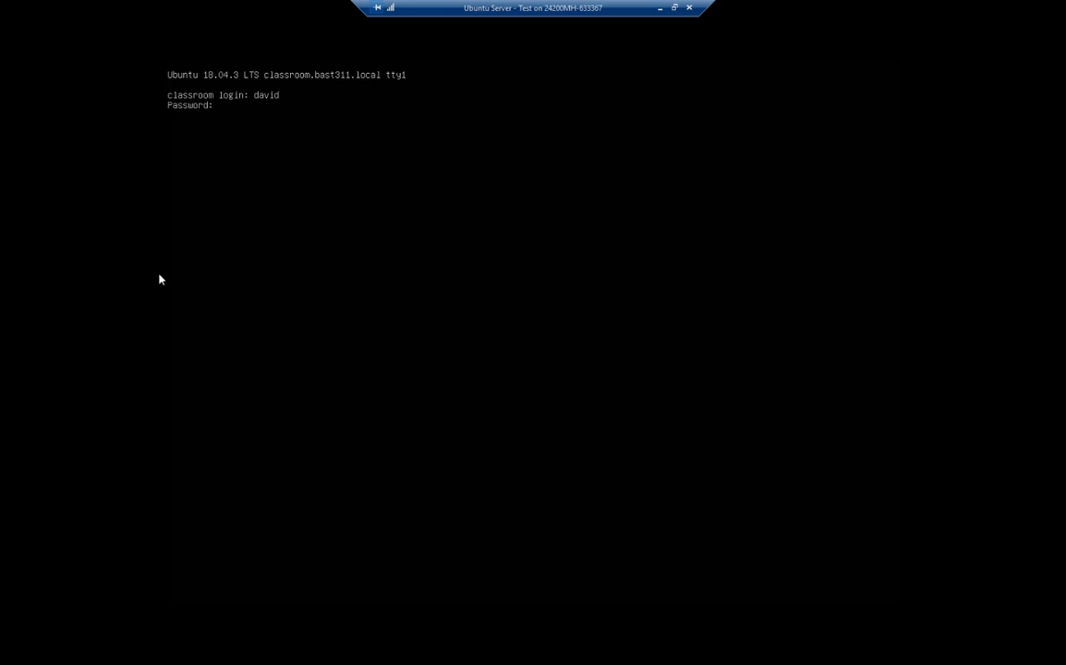
{"action": "key", "text": "Return"}
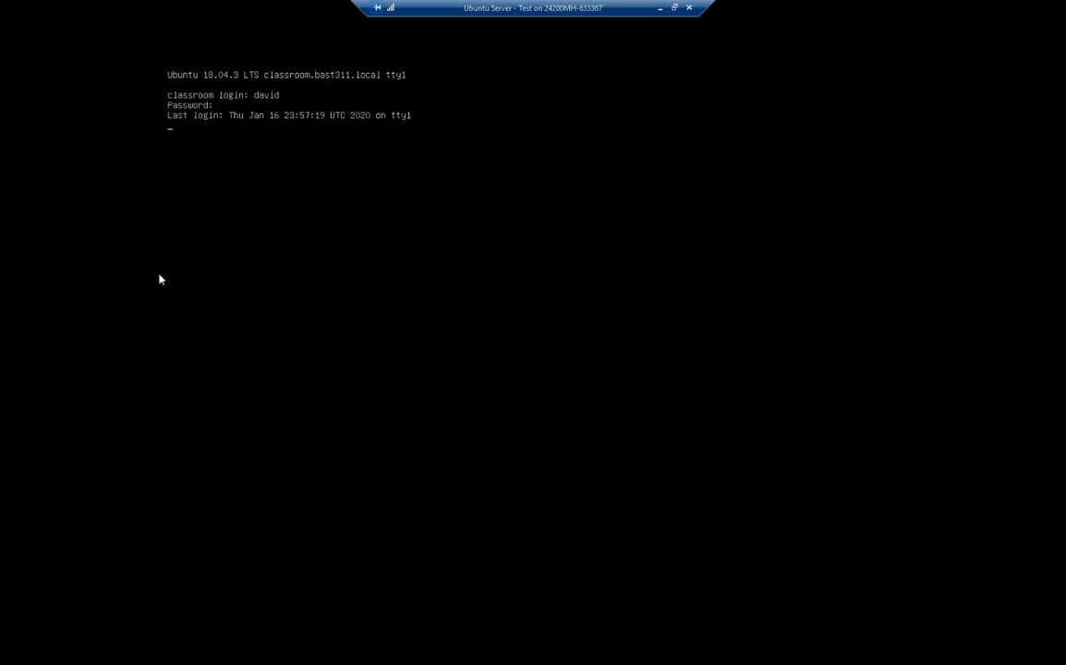
{"action": "key", "text": "Return"}
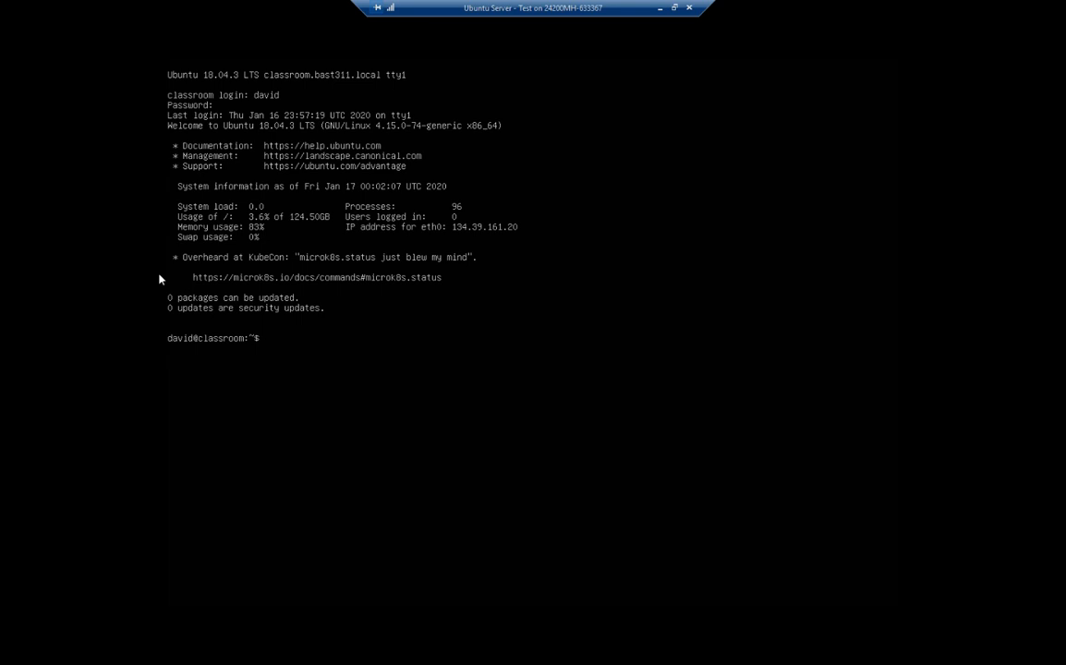
{"action": "type", "text": "hostna"}
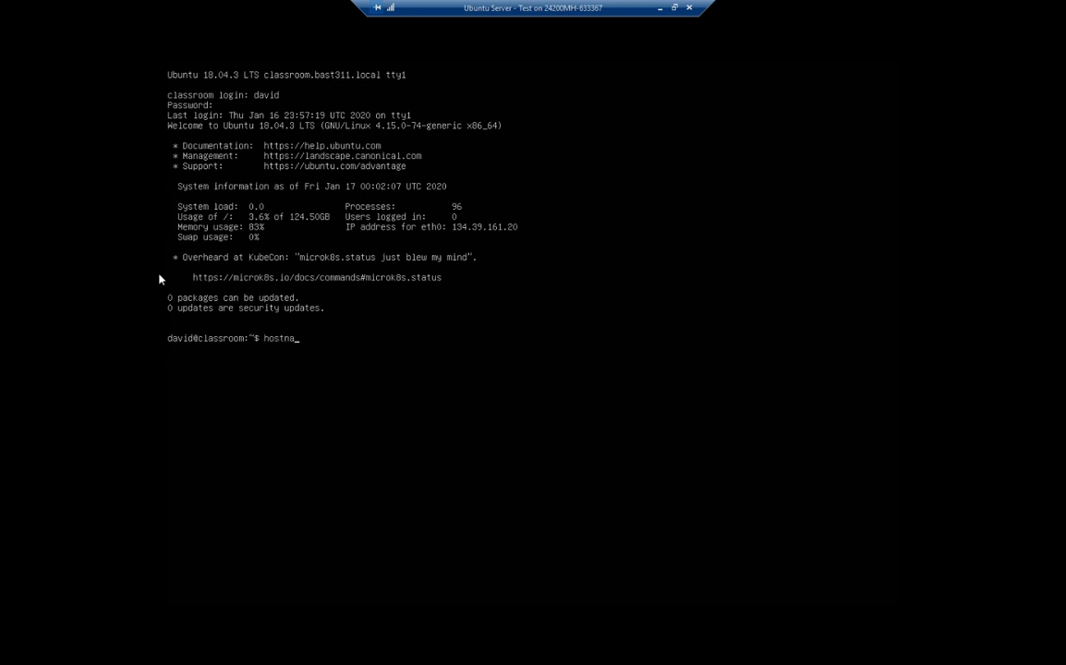
{"action": "key", "text": "Return"}
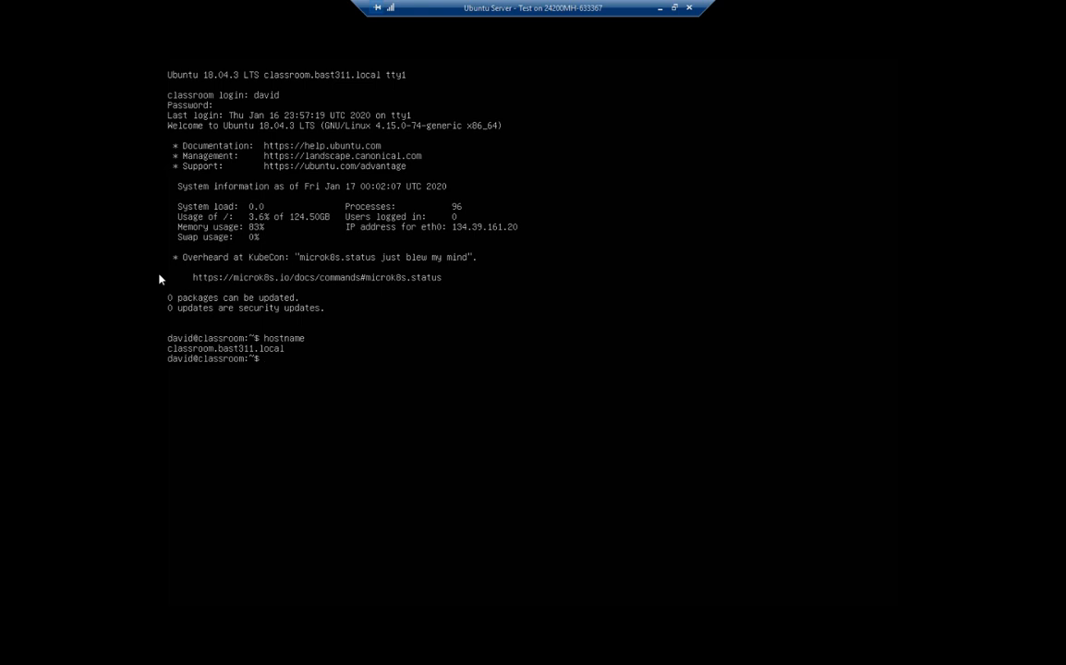